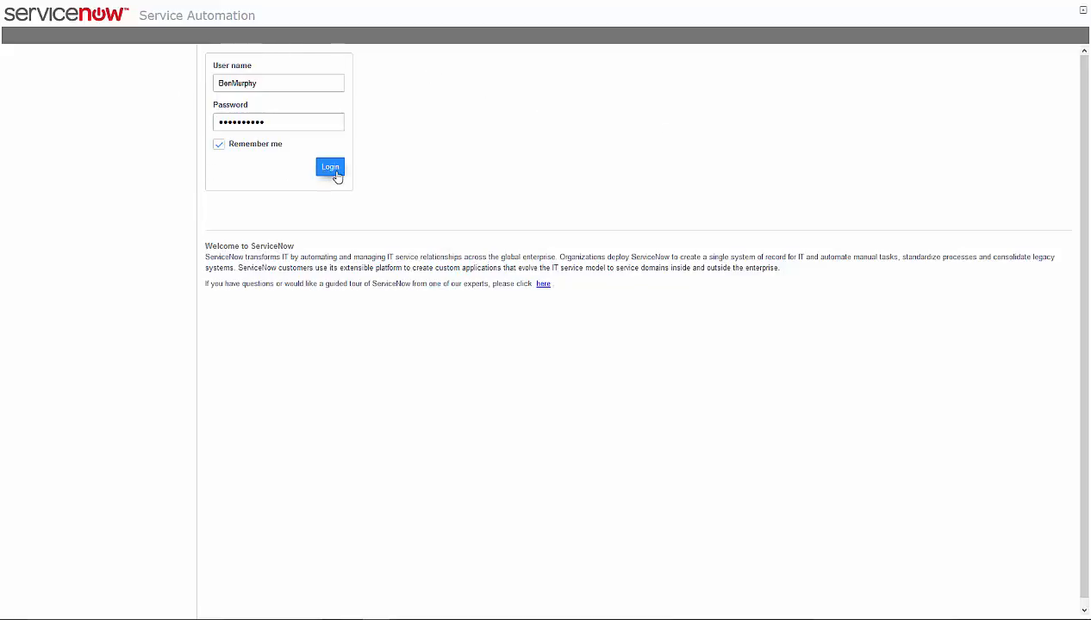
Sign in to ServiceNow as administrator to reach the System Administration home.
left_click(331, 165)
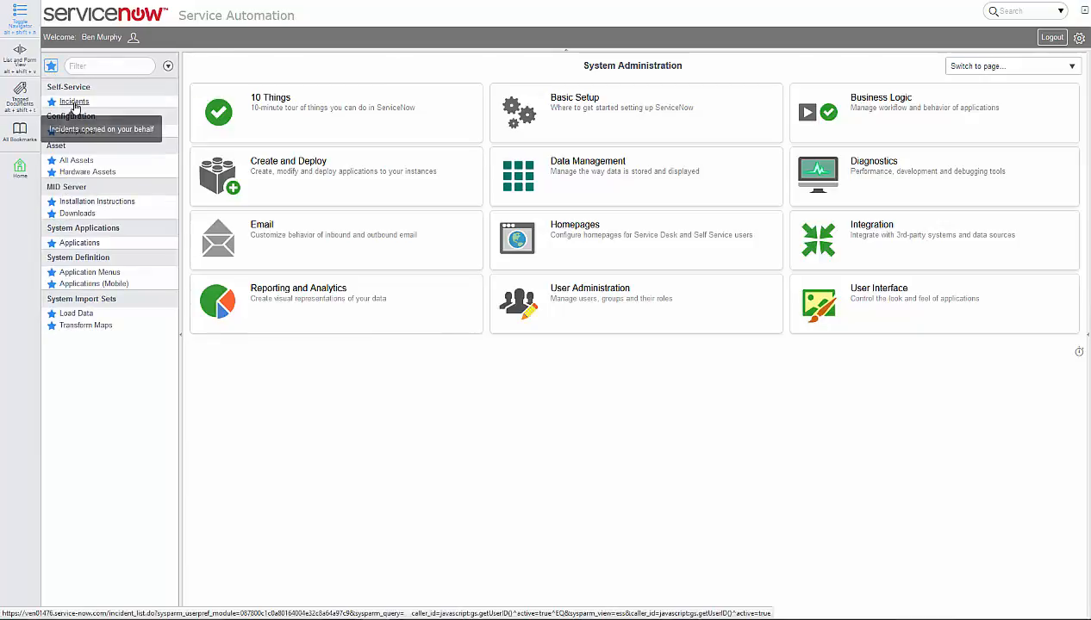
Start a new incident from the Incidents list with a 'General syst...' slowness description.
left_click(74, 102)
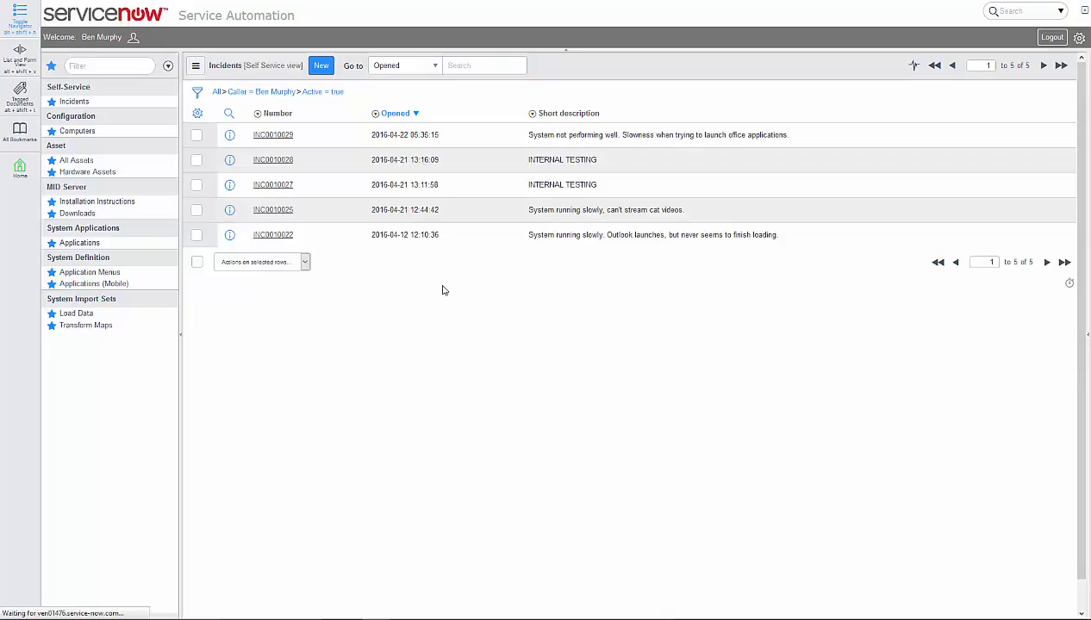
left_click(320, 65)
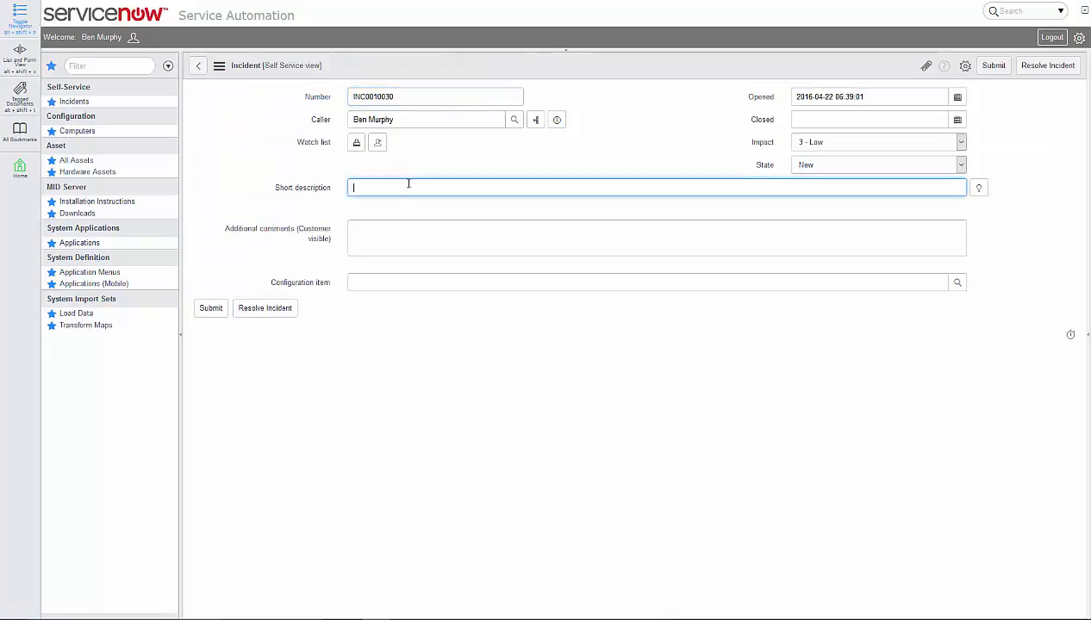
type("General system issues. Seems to run slowly when Excel being used.")
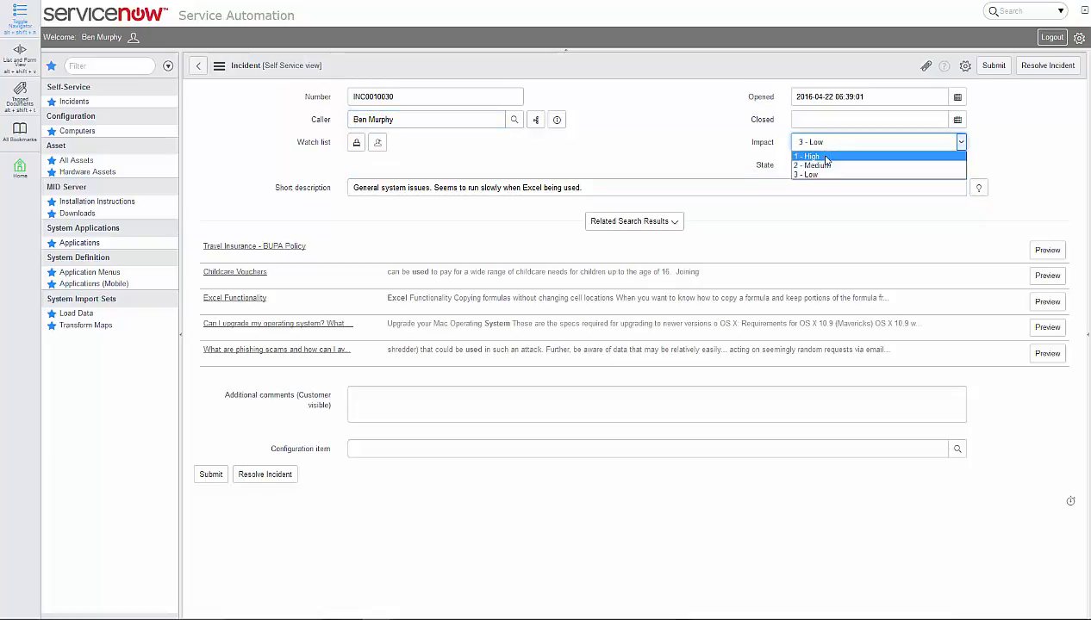
Set Impact to 1 - High, link the BENWIN10PC computer and submit the incident.
left_click(808, 155)
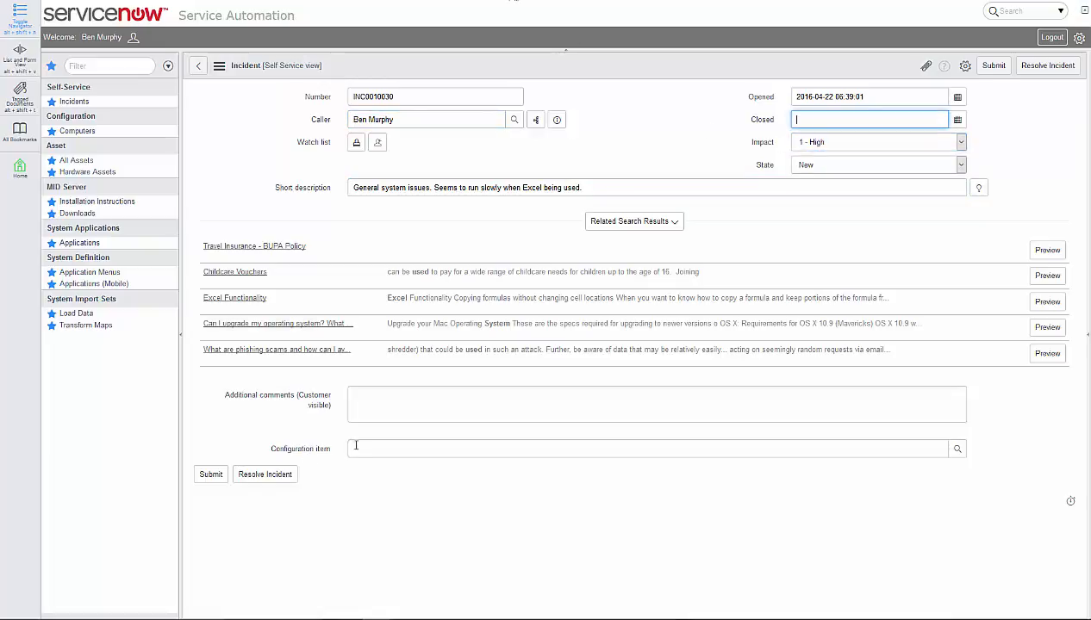
left_click(646, 448)
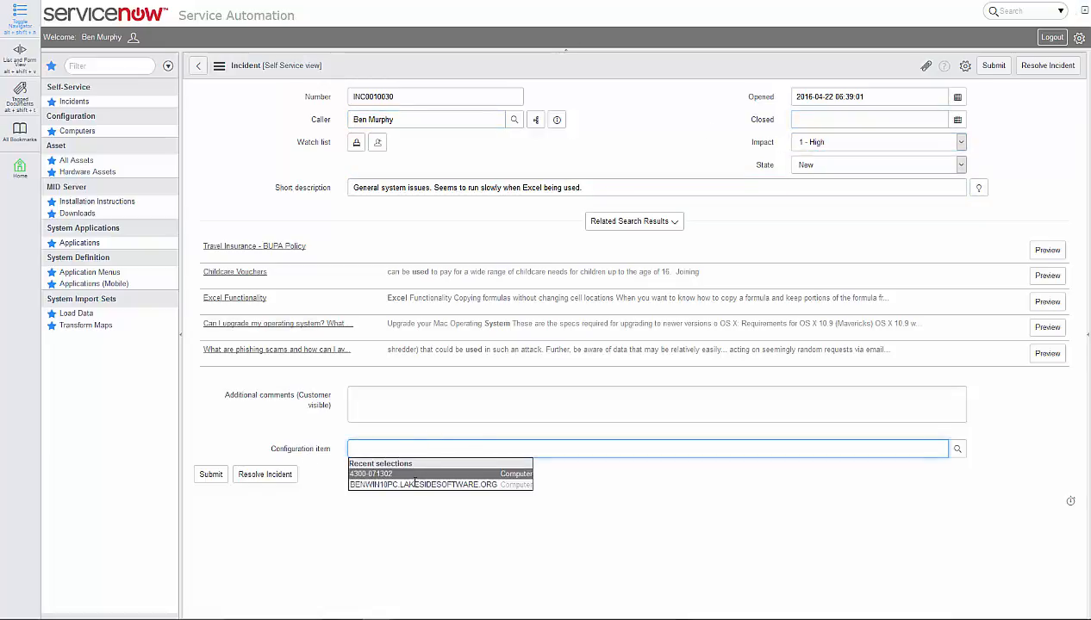
left_click(441, 485)
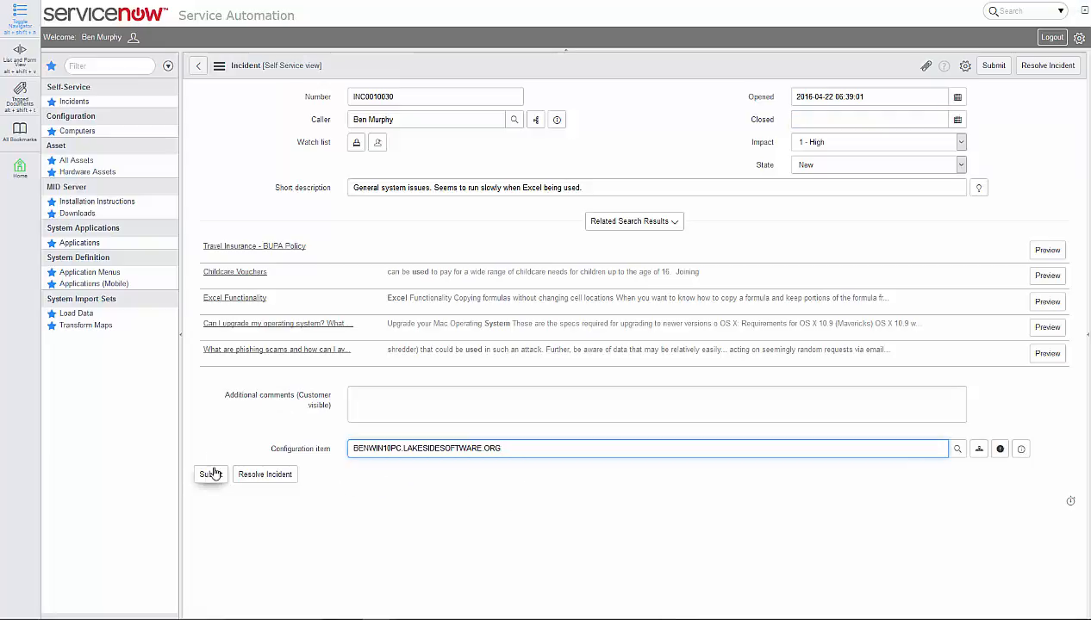
left_click(210, 474)
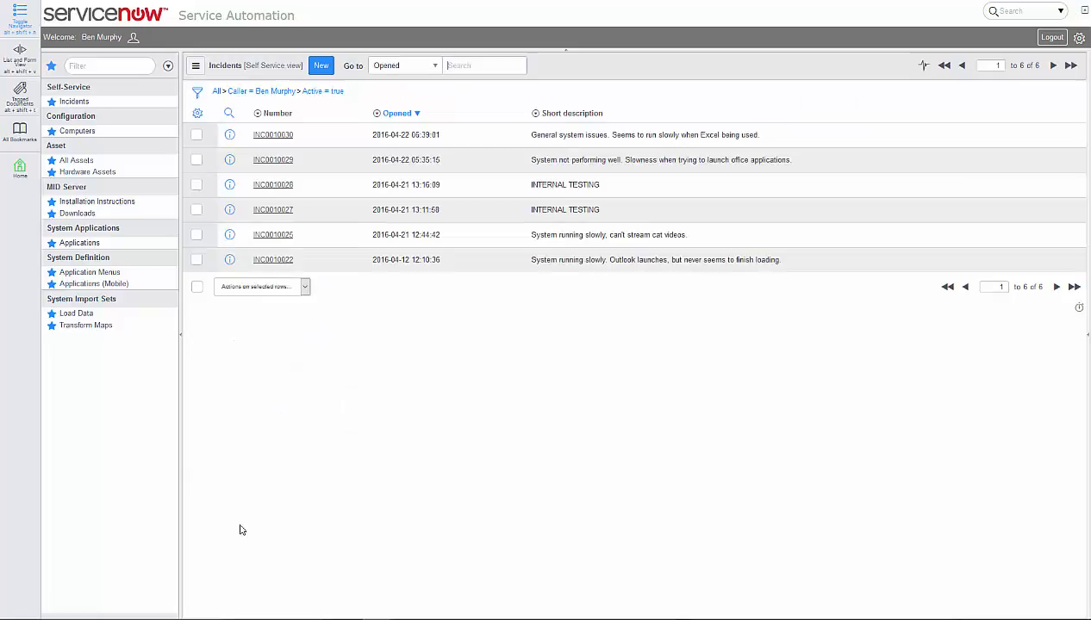
Reopen incident INC0010030 and follow the Lakeside SysTrack snapshot's blackbox link.
left_click(484, 66)
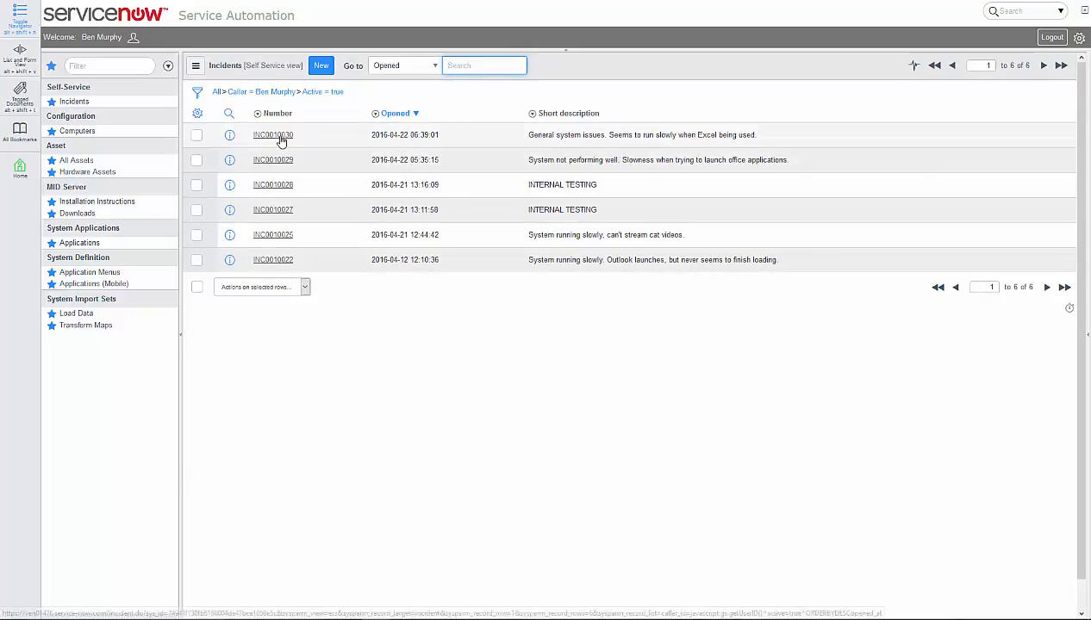
left_click(272, 134)
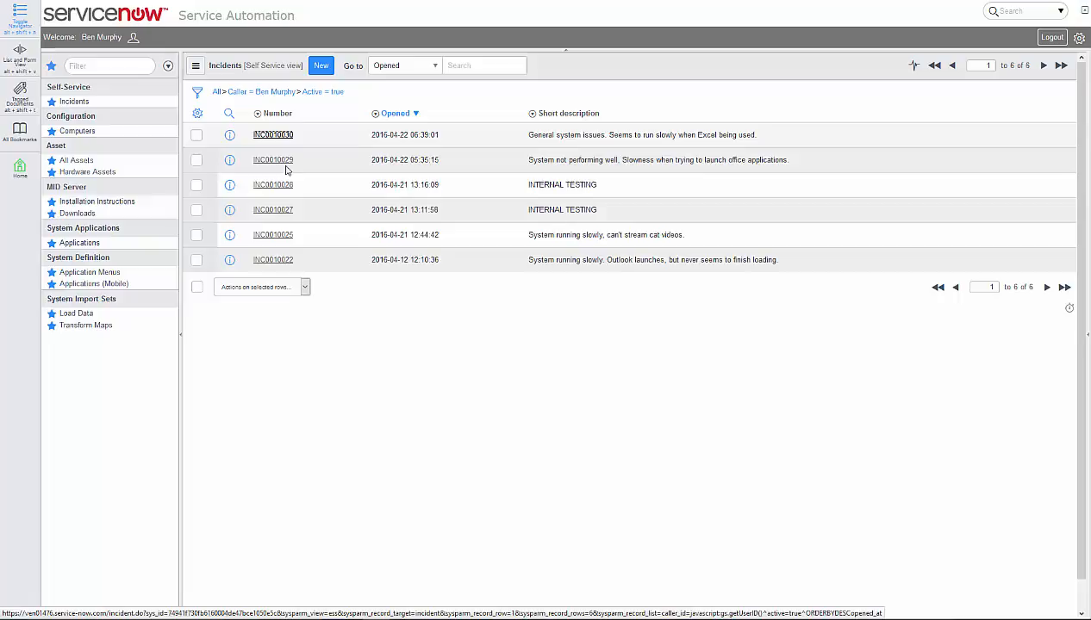
left_click(273, 135)
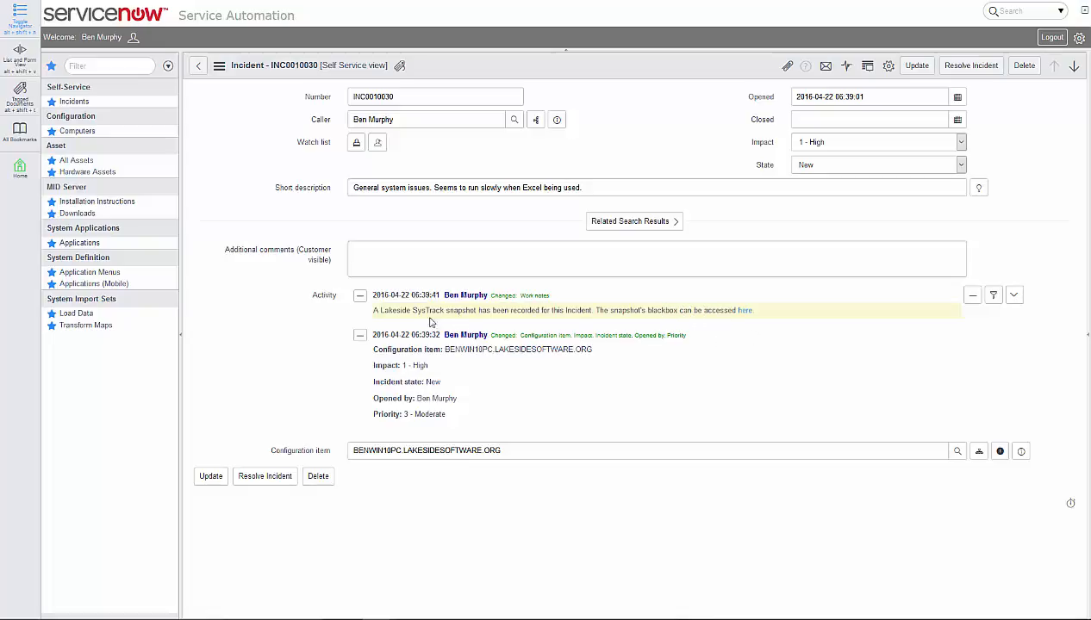
mouse_move(744, 310)
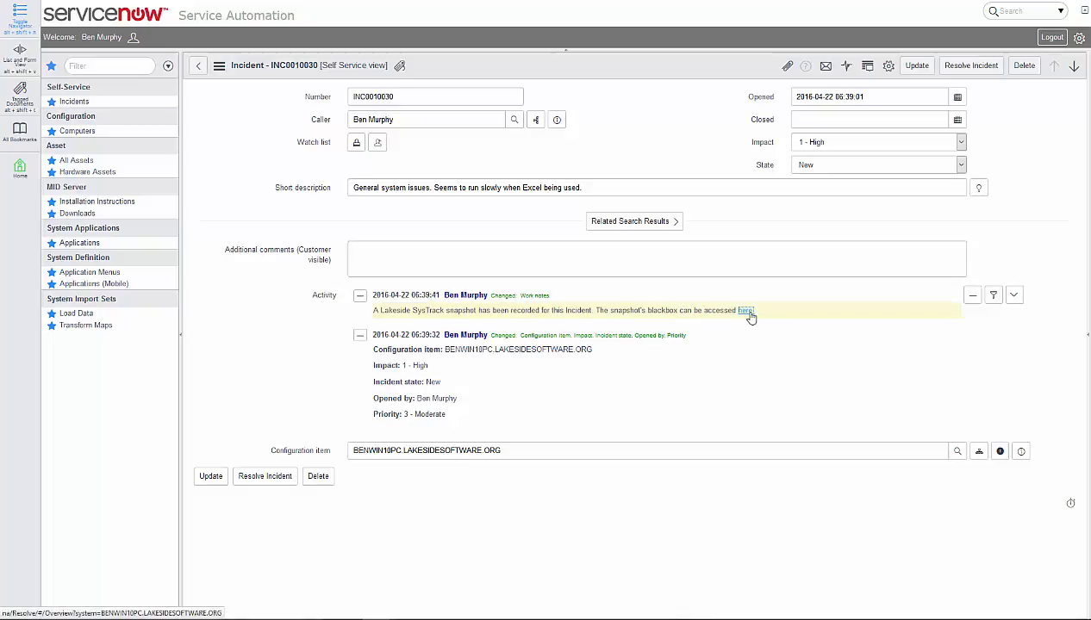
left_click(745, 310)
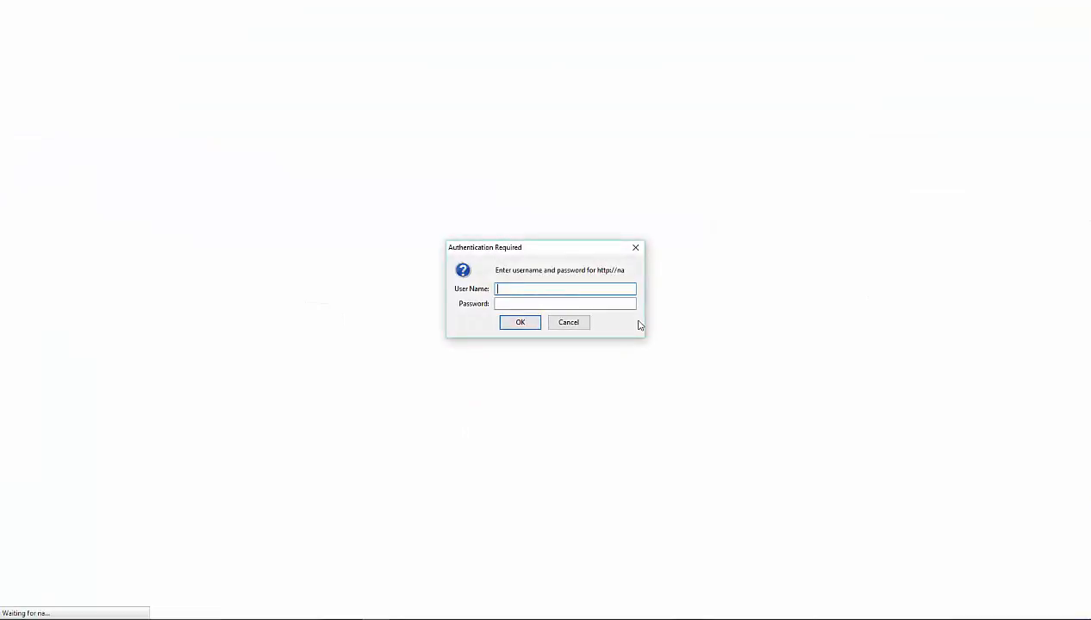
Authenticate as lsi\benm so the SysTrack overview diagnostics for BENWIN10PC load.
type("lsi\\benm")
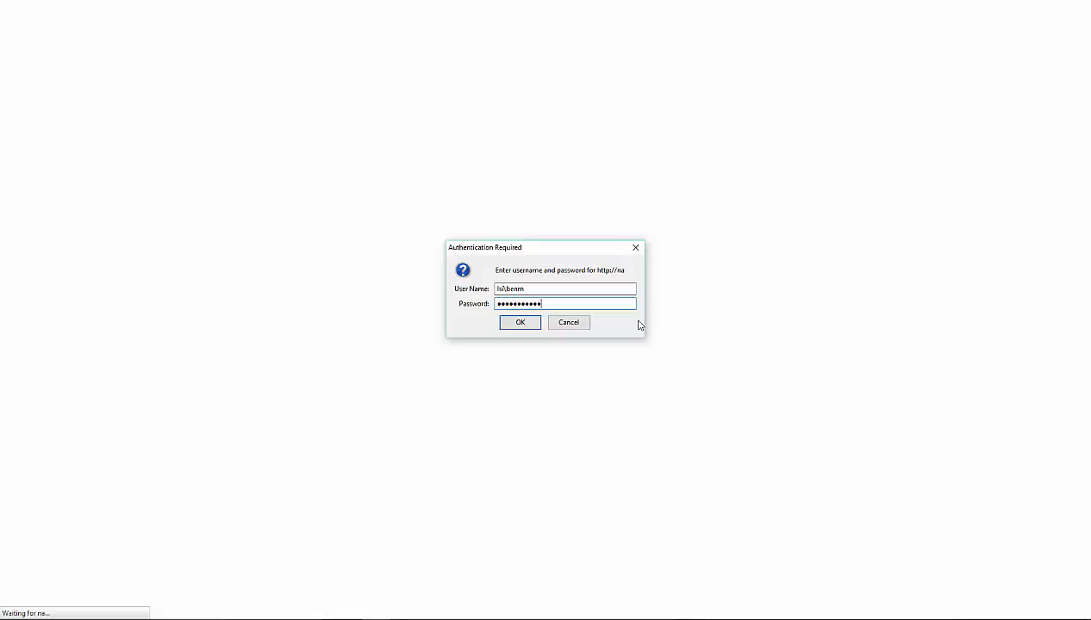
left_click(521, 322)
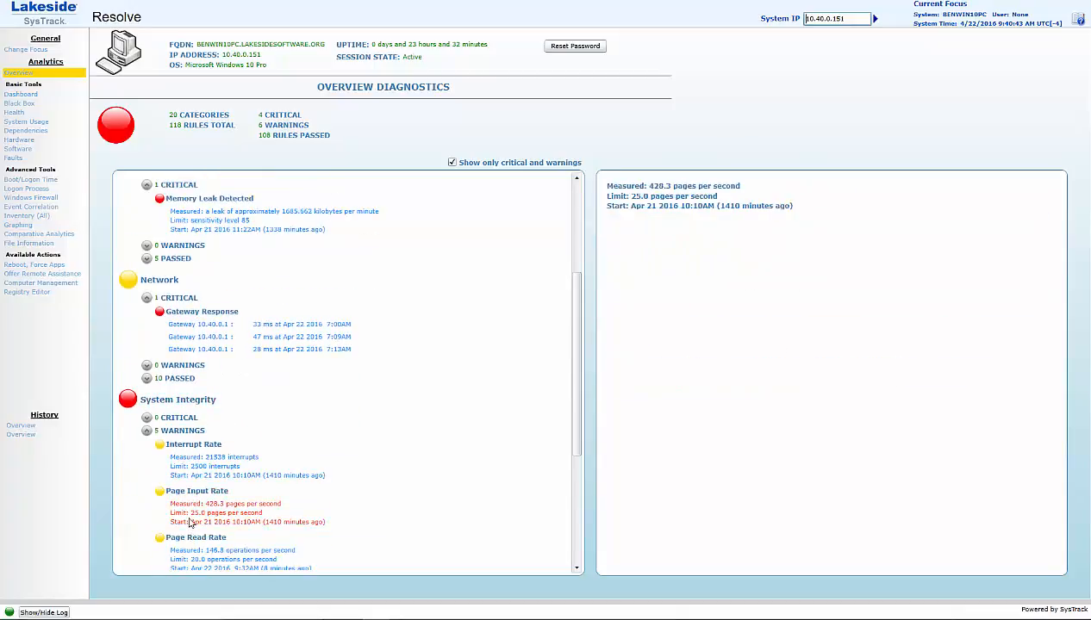
Review gateway response latency details and the 30-day impact charts, then move to the Black Box view.
scroll("down", 3)
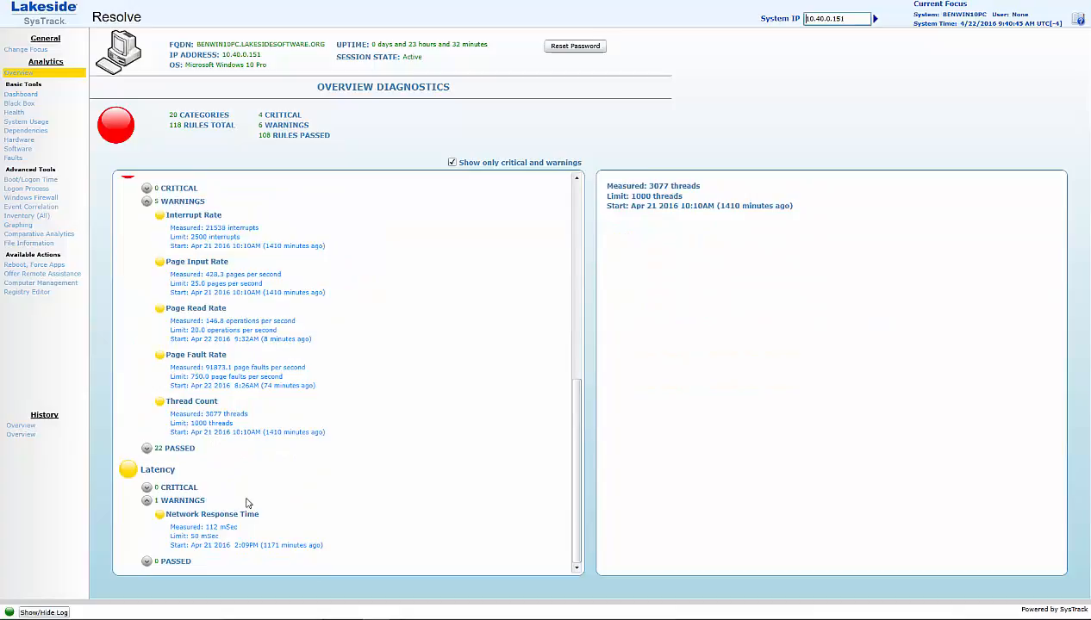
left_click(210, 513)
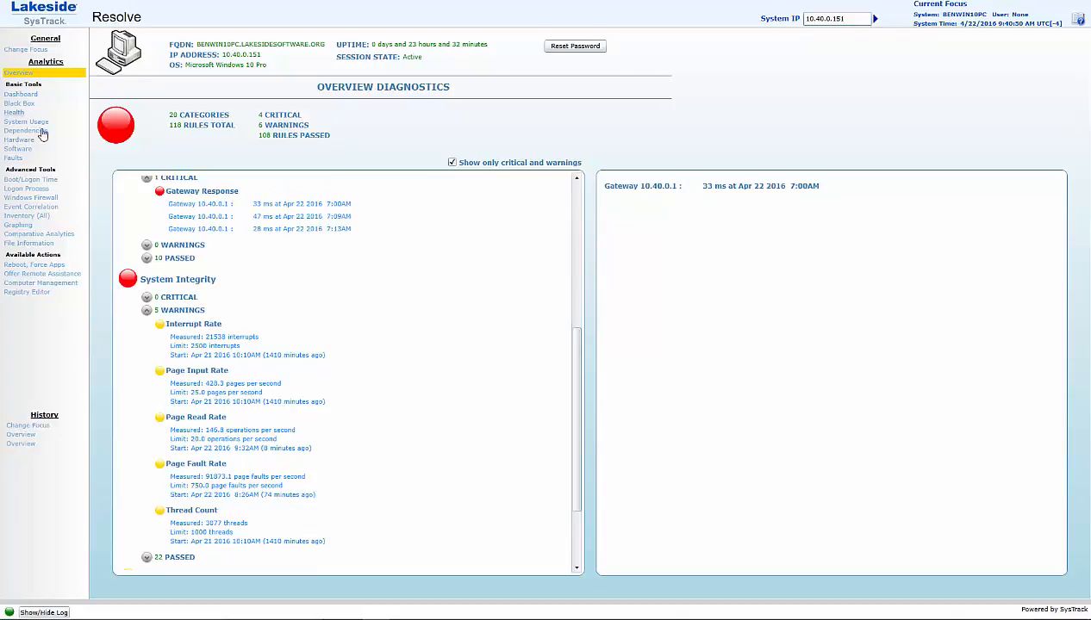
left_click(13, 114)
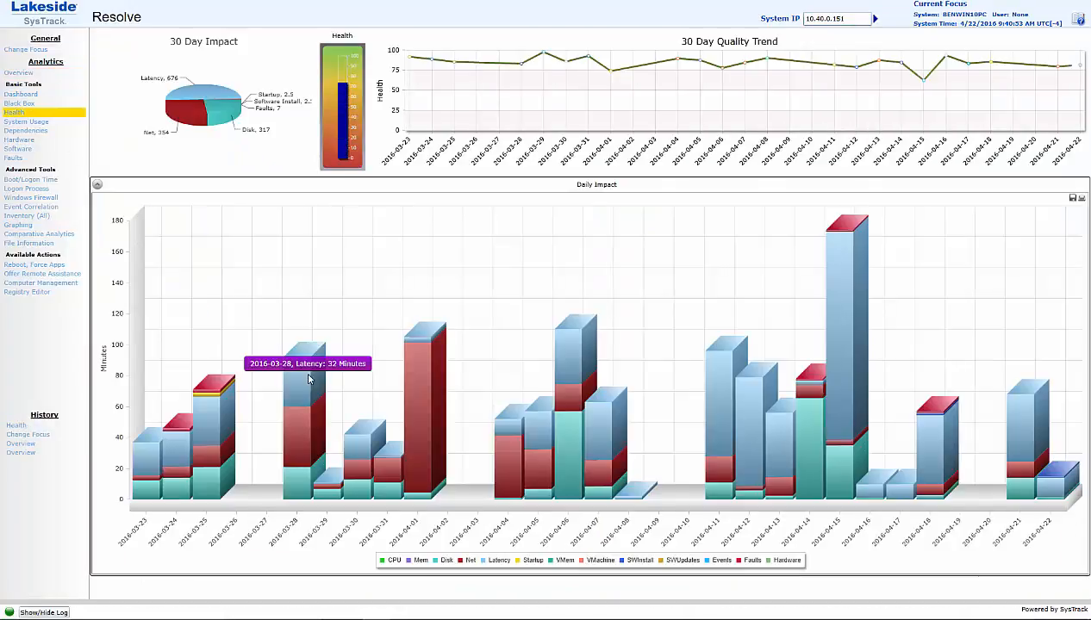
mouse_move(193, 98)
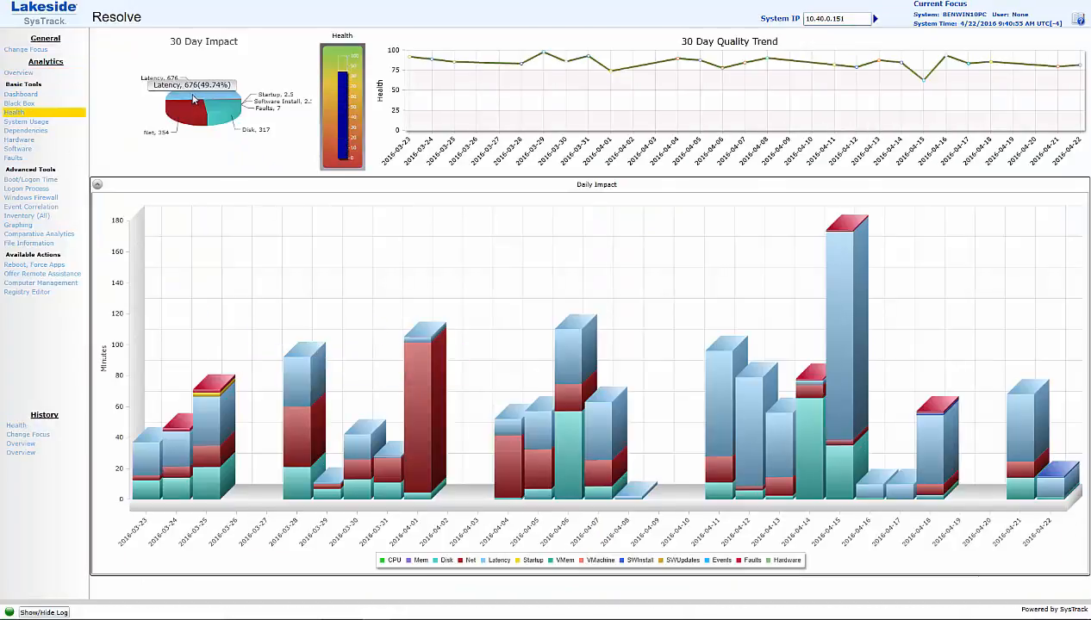
mouse_move(1016, 370)
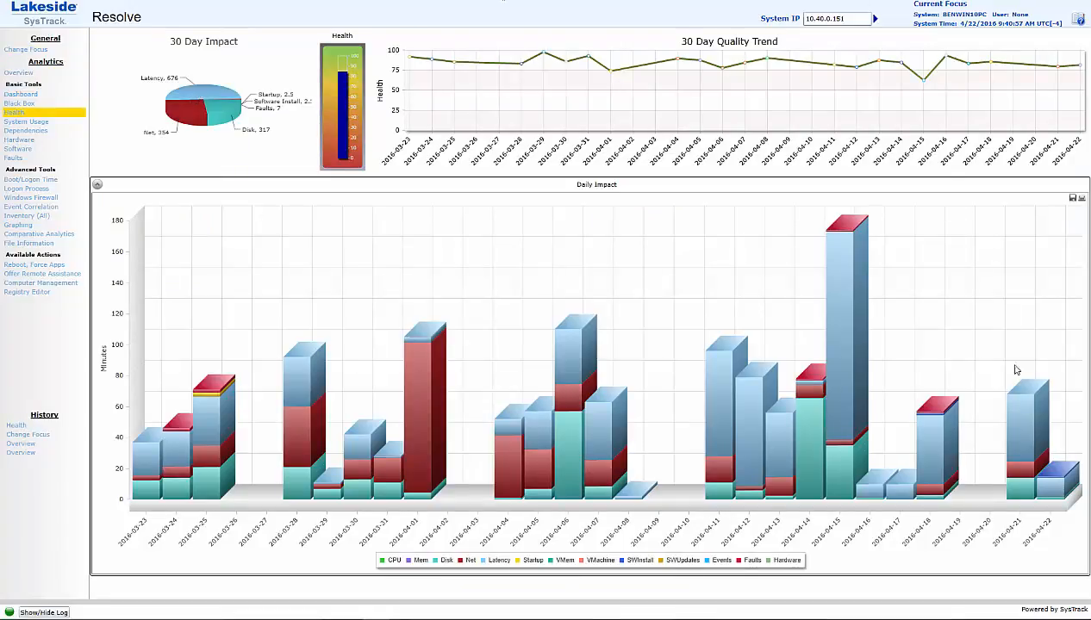
mouse_move(1047, 483)
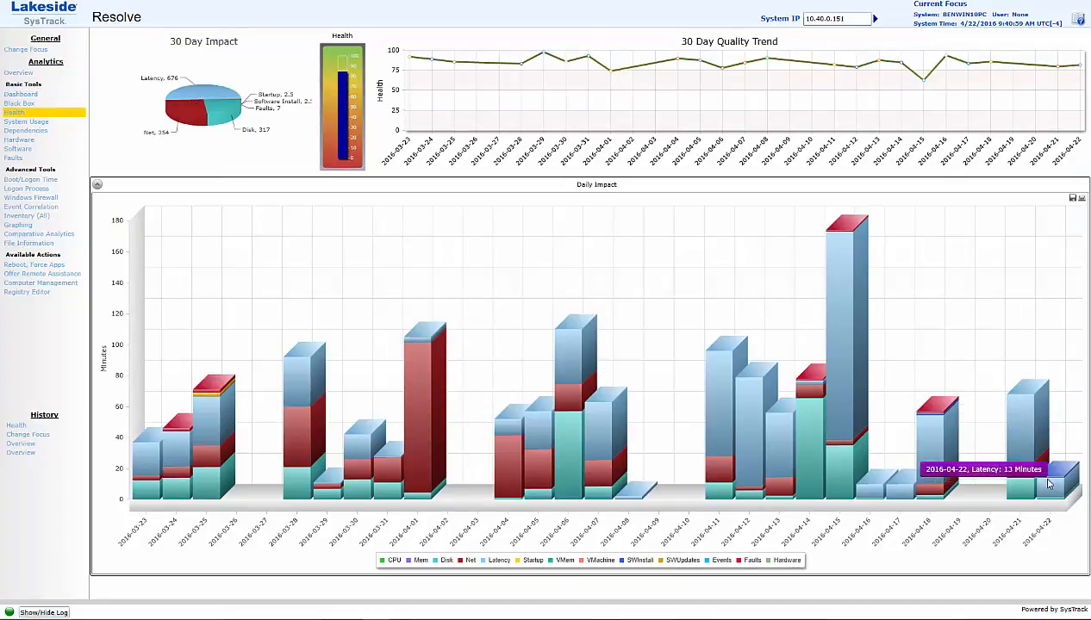
mouse_move(841, 319)
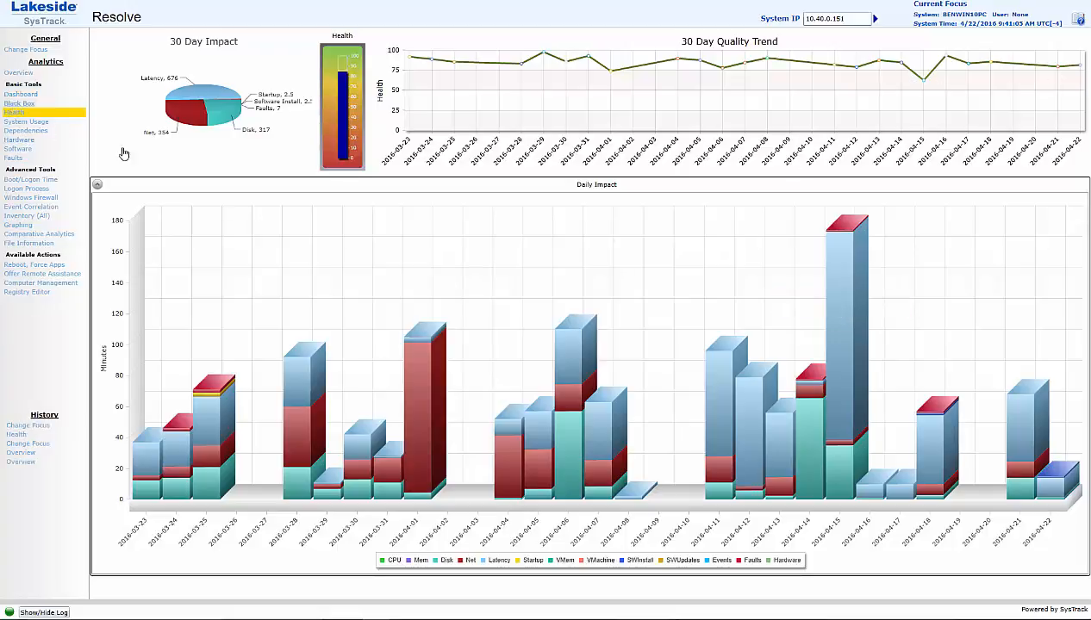
left_click(19, 104)
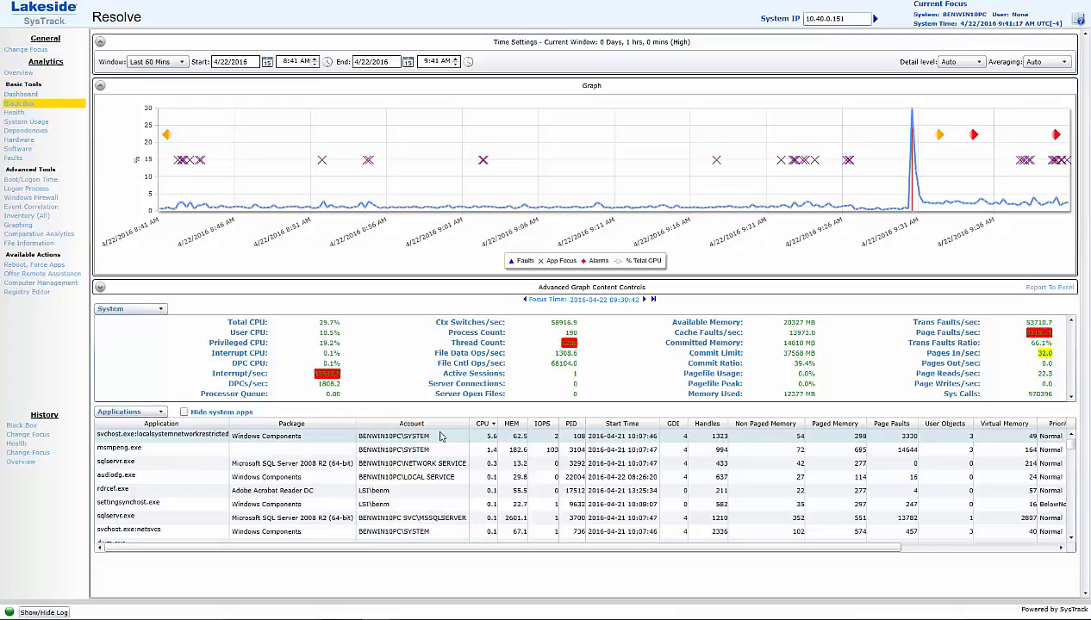
Show Connections latencies in the Black Box detail panel and bring up the dependency map.
left_click(130, 309)
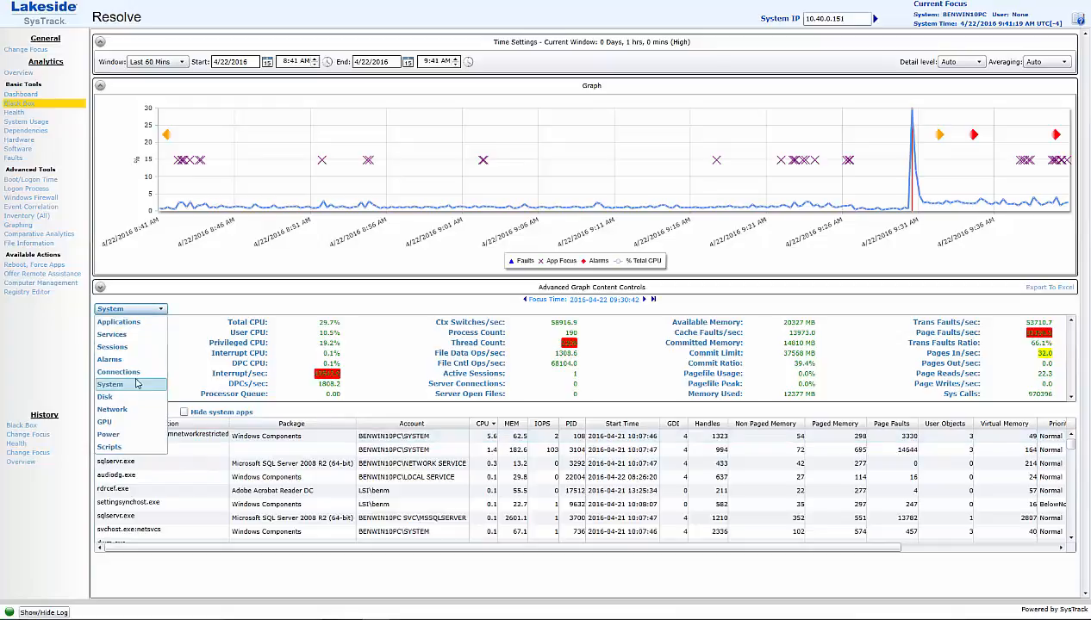
left_click(117, 385)
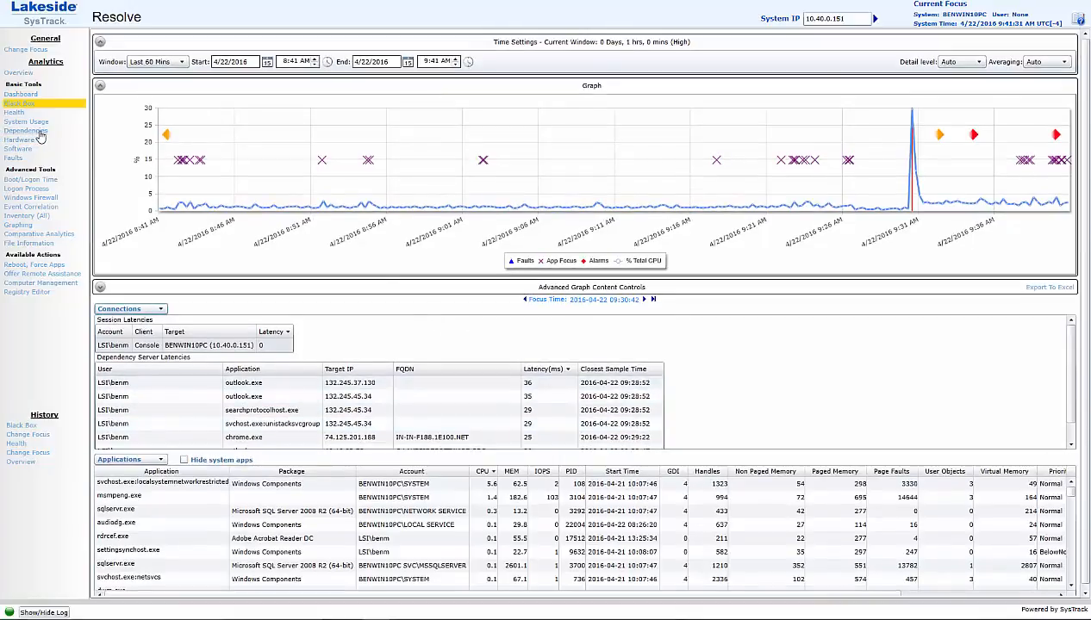
left_click(25, 131)
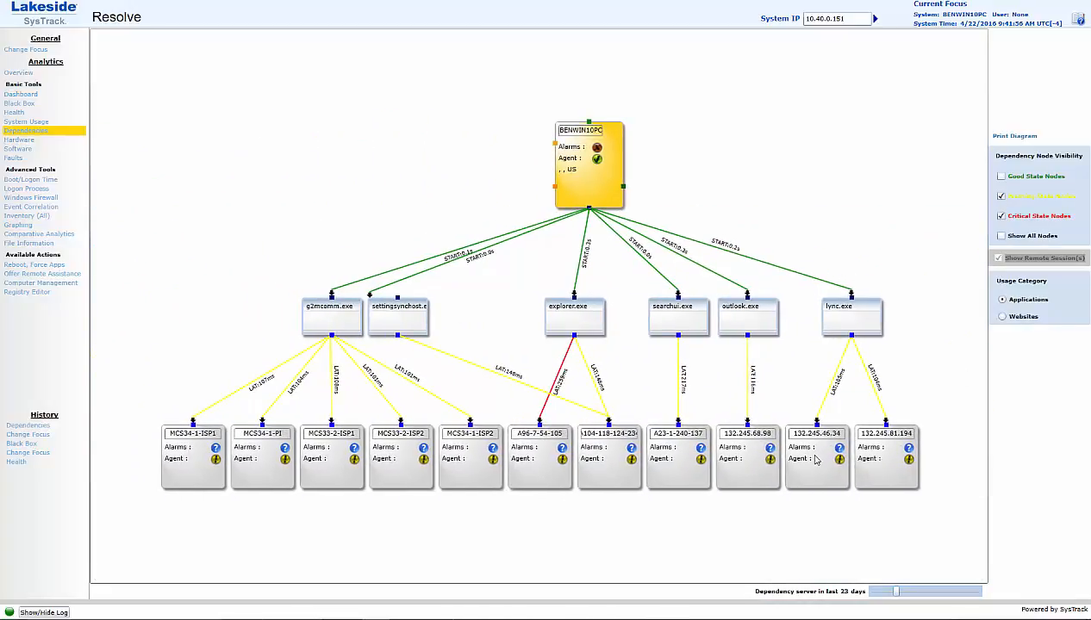
mouse_move(706, 465)
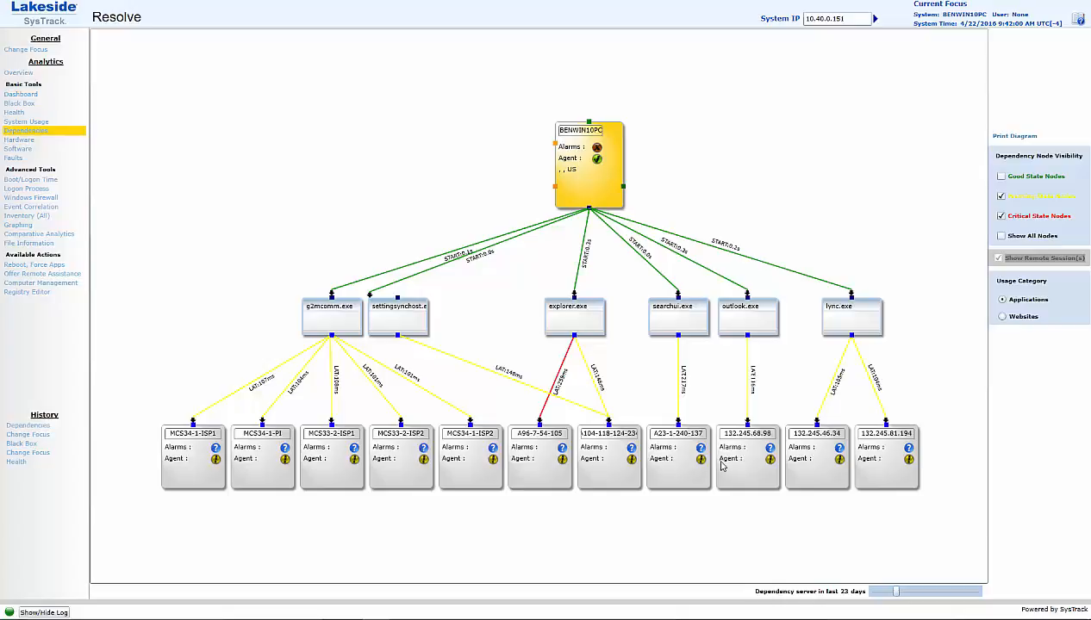
mouse_move(906, 415)
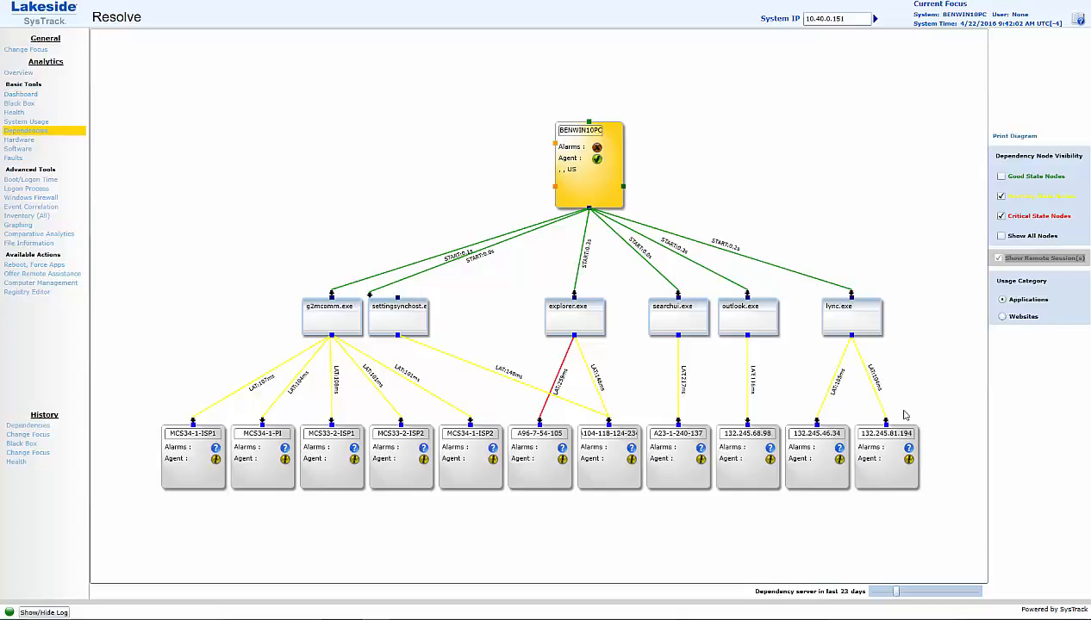
mouse_move(565, 372)
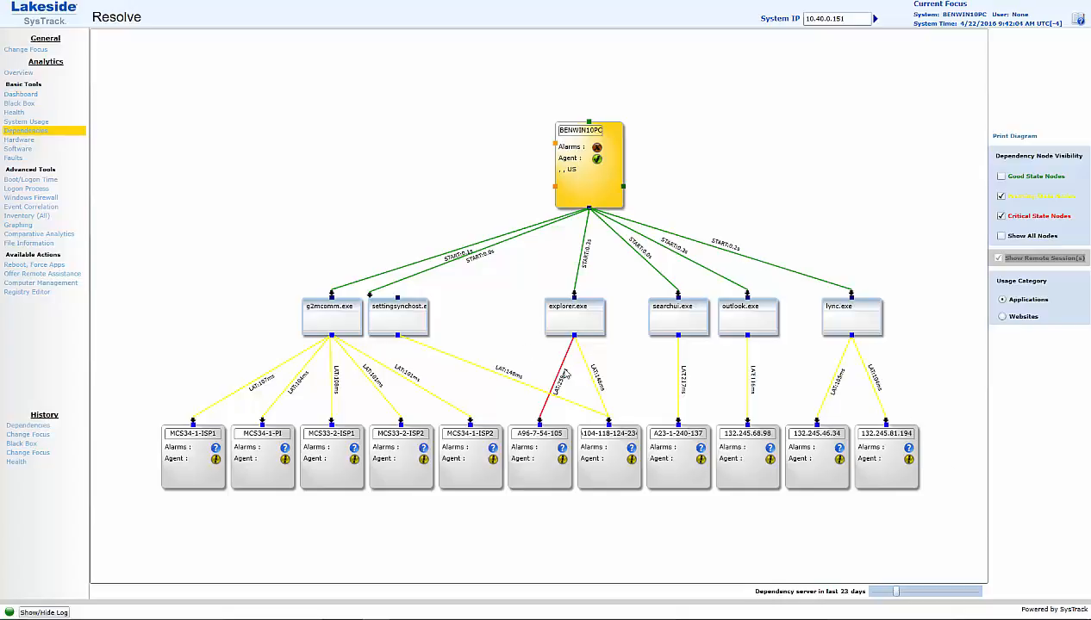
mouse_move(565, 376)
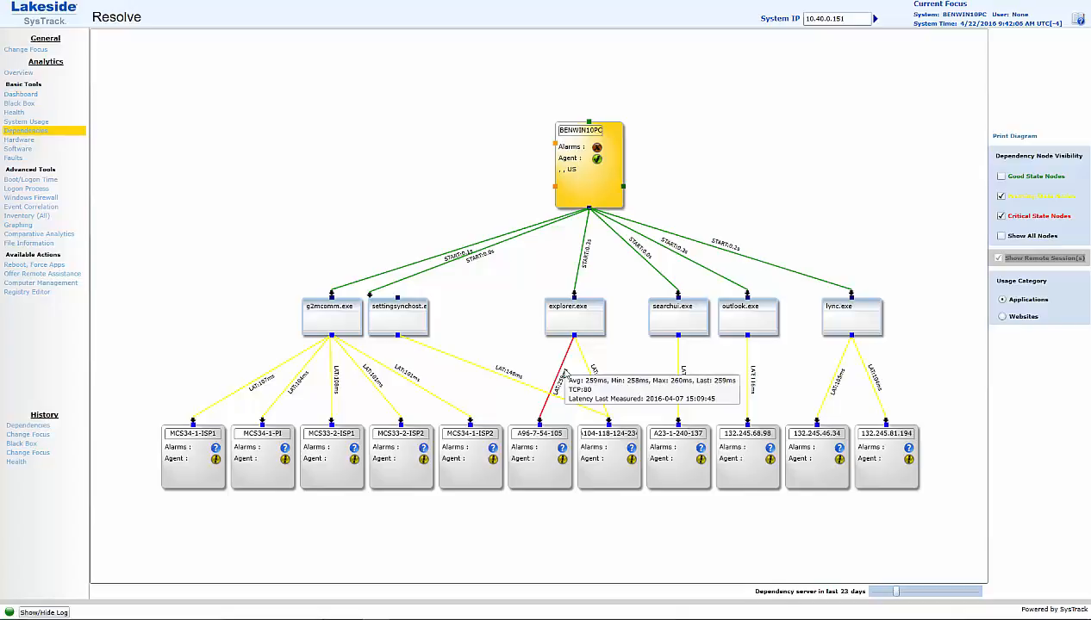
mouse_move(376, 172)
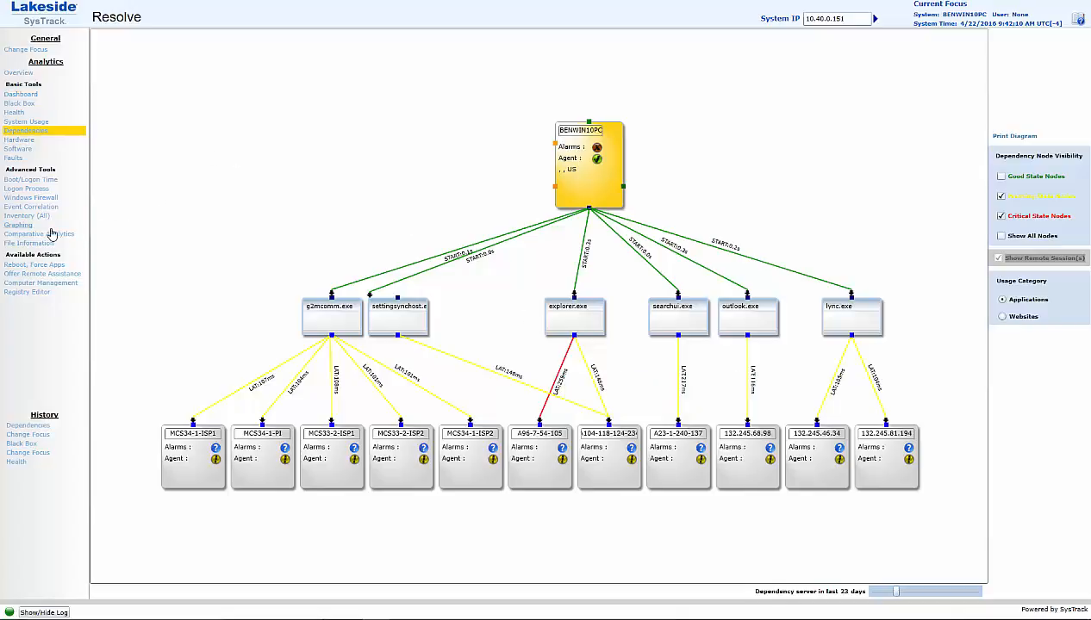
Graph a Remote System Latency series, found by filtering Add Series on 'latency'.
left_click(18, 224)
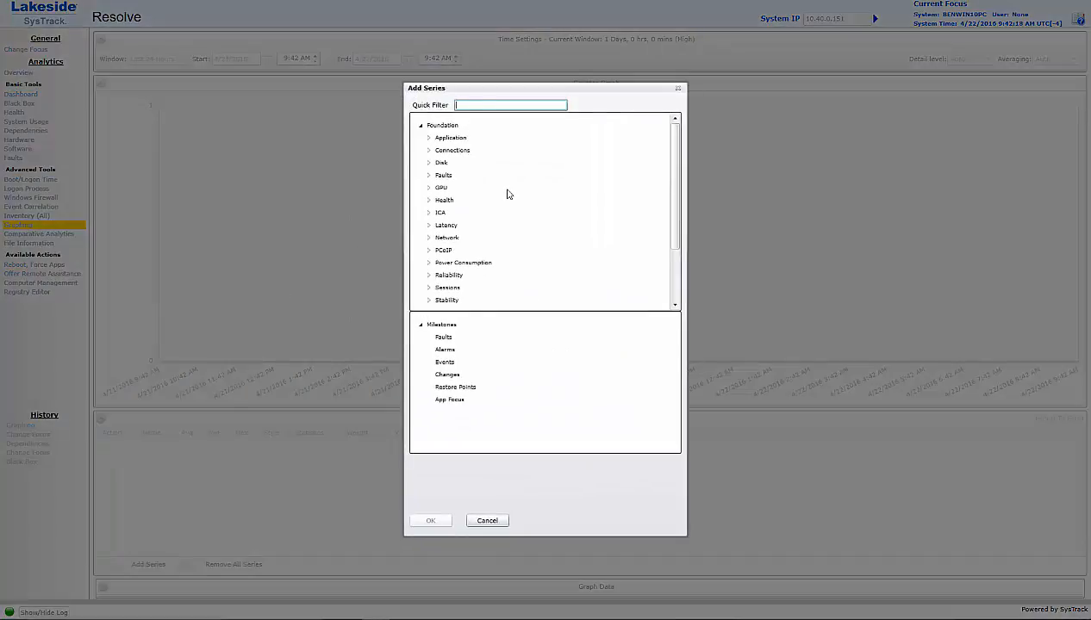
type("latency")
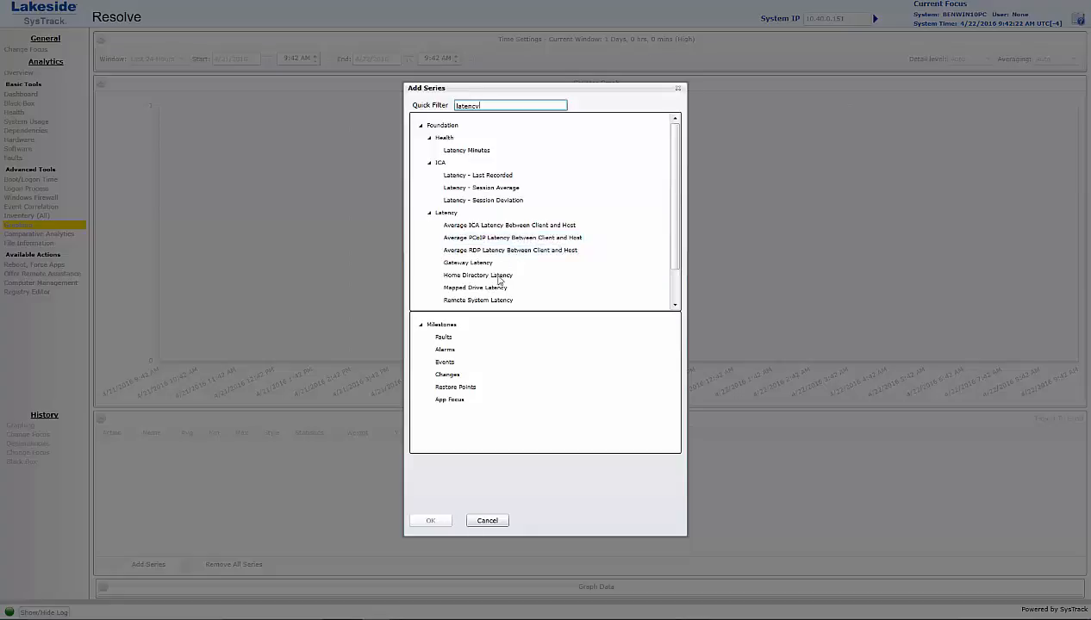
left_click(477, 300)
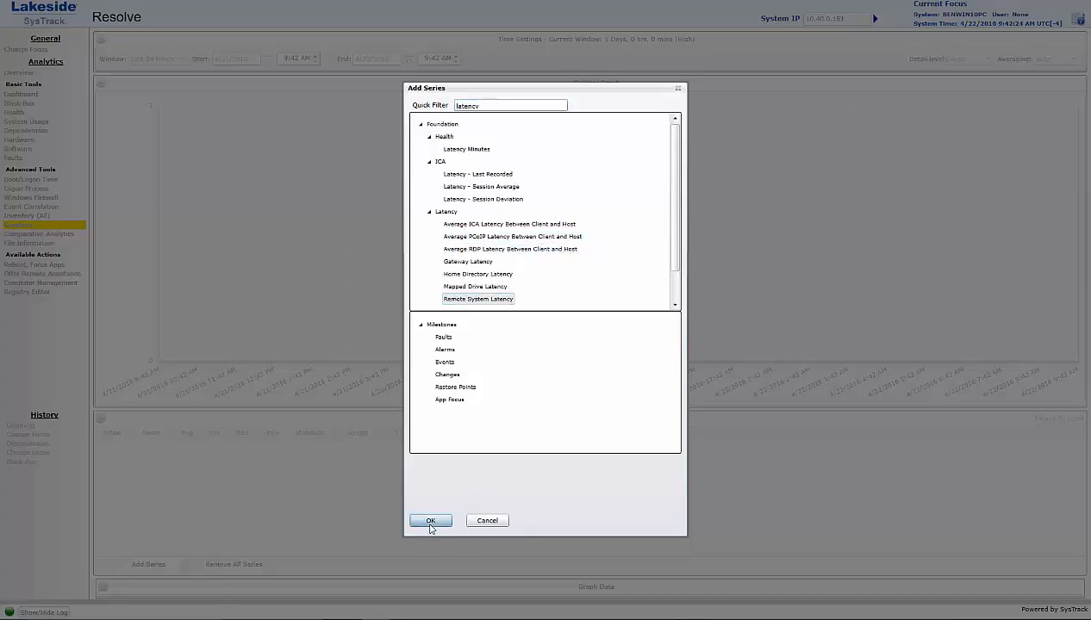
left_click(431, 521)
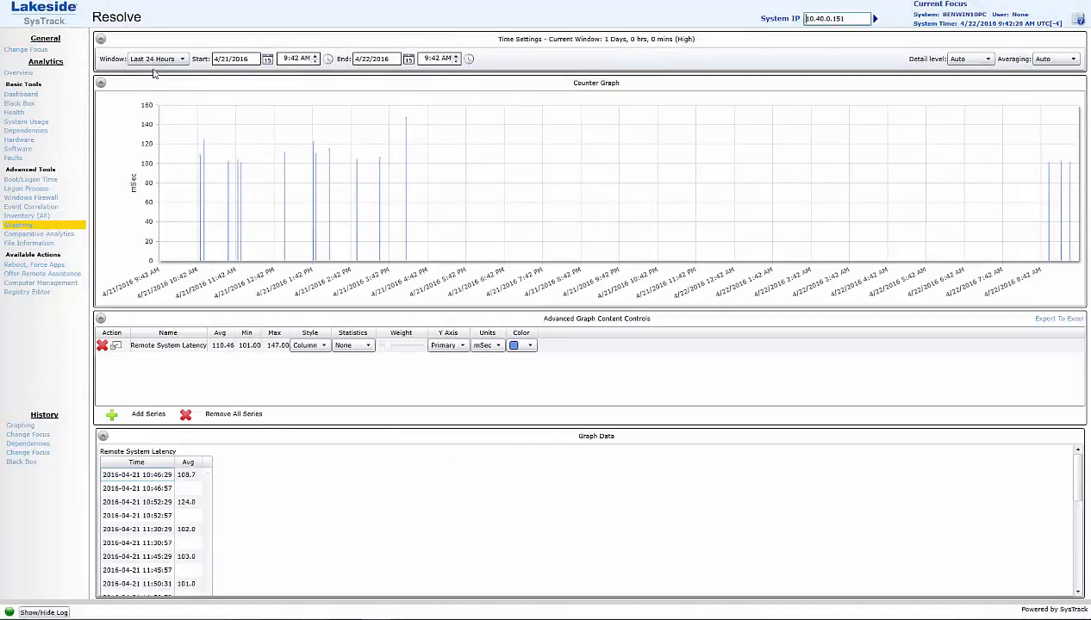
Widen the window to Last 7 Days and drill into the April 15 peak's black box.
left_click(158, 59)
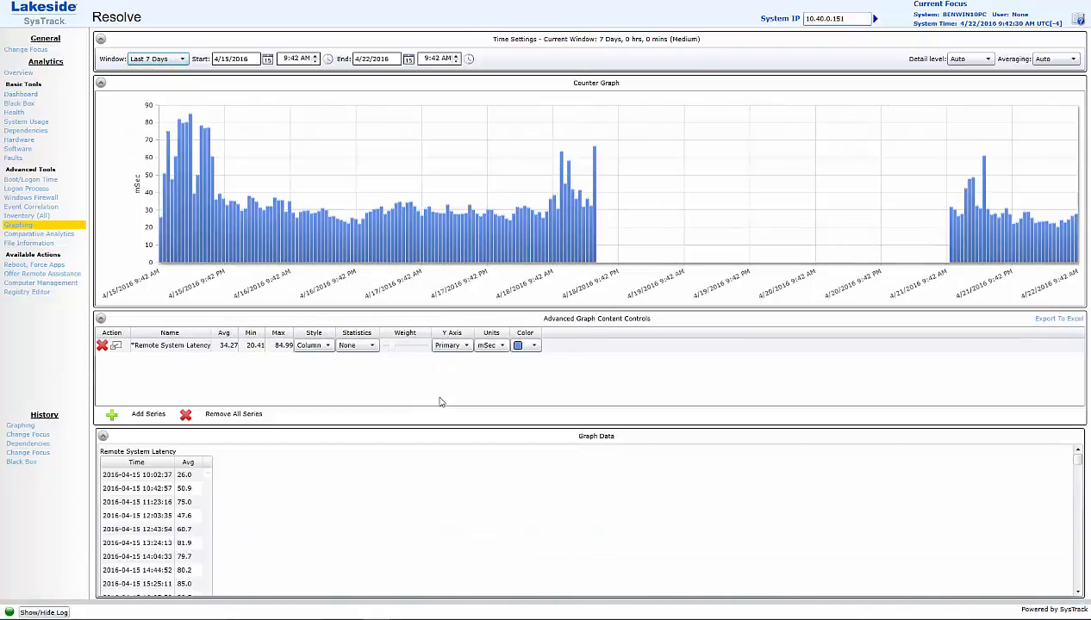
mouse_move(190, 198)
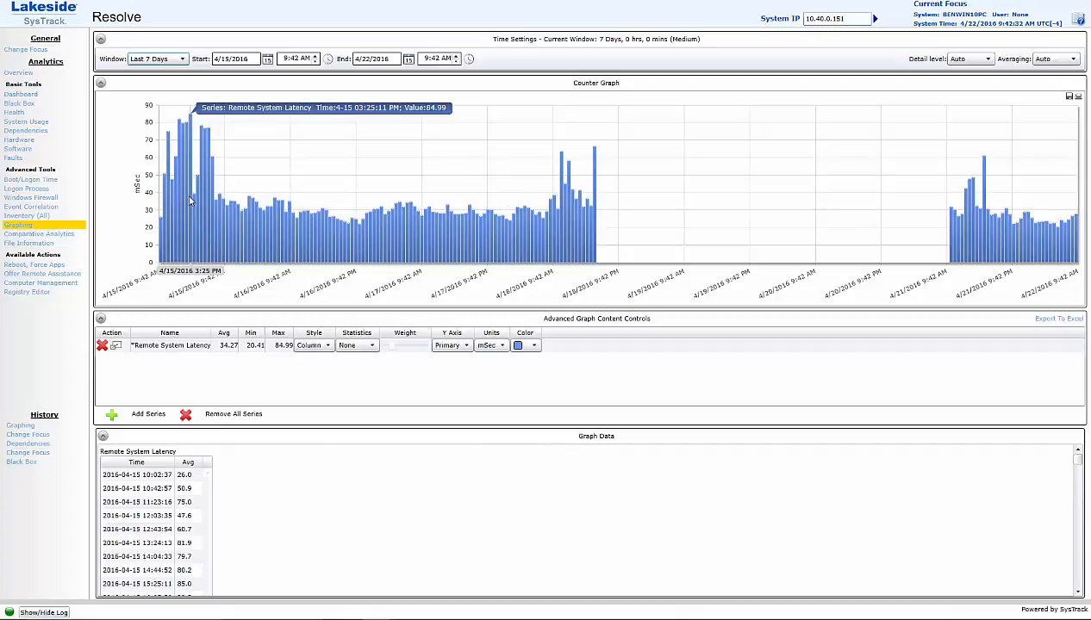
left_click(19, 104)
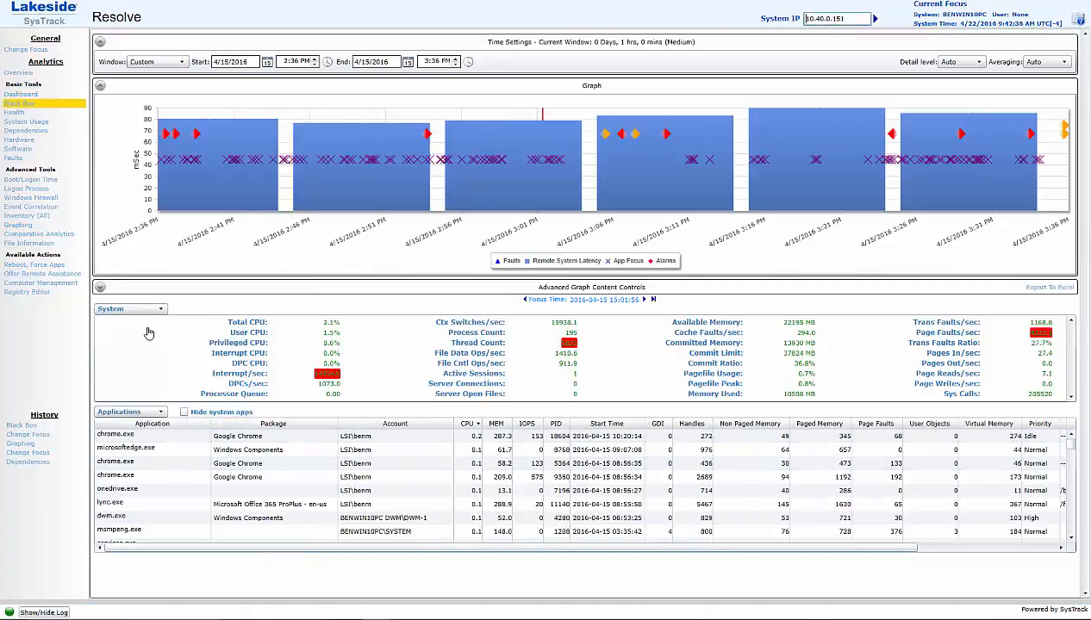
Select Connections to show session and dependency server latencies for outlook and lync.
left_click(160, 308)
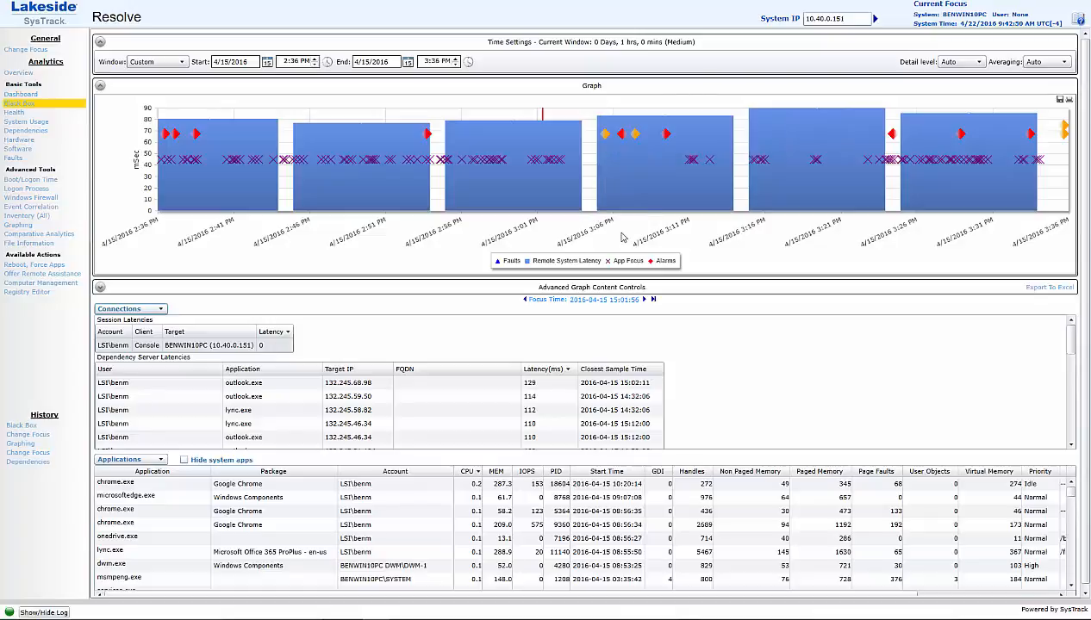
mouse_move(779, 353)
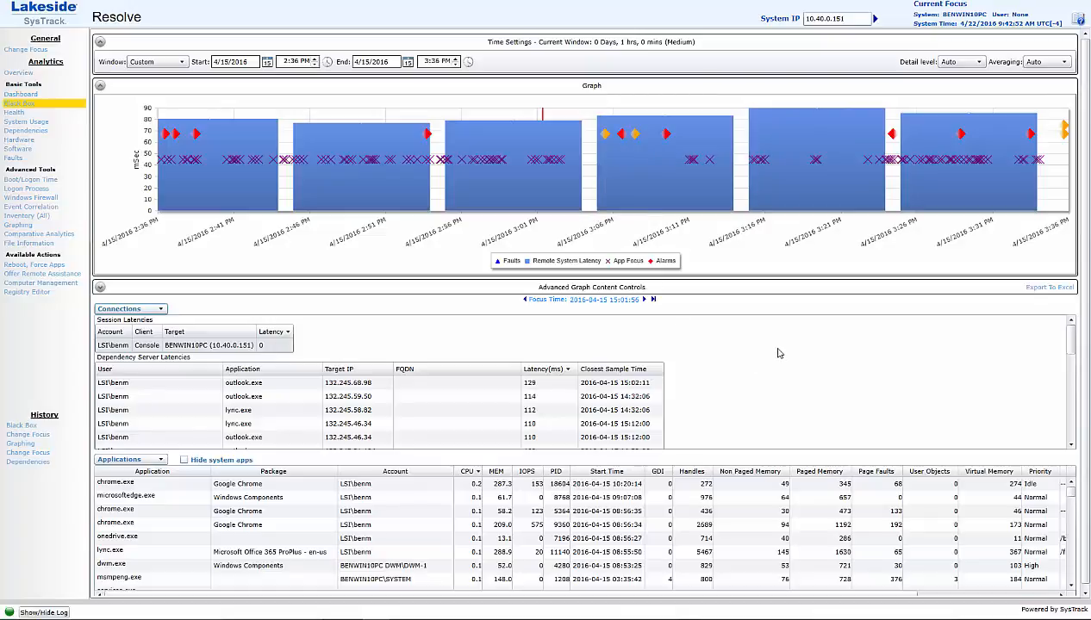